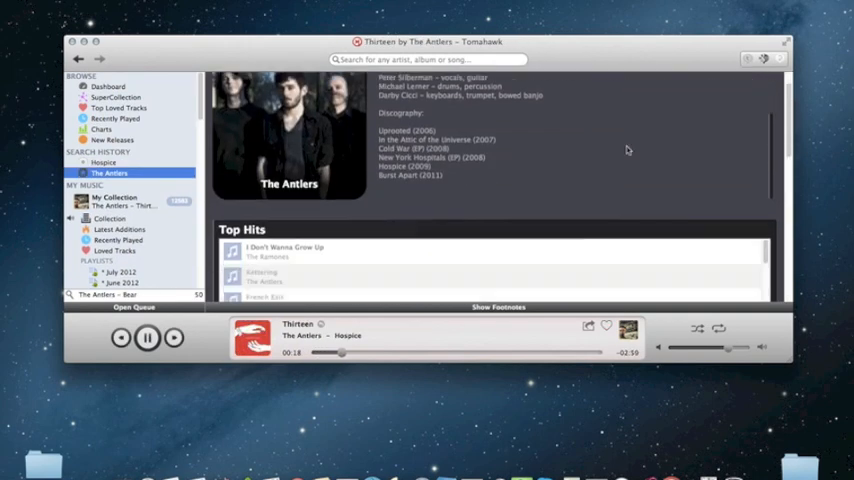
Step: Scroll down The Antlers' artist page before switching to a friend's album grid
scroll("down", 3)
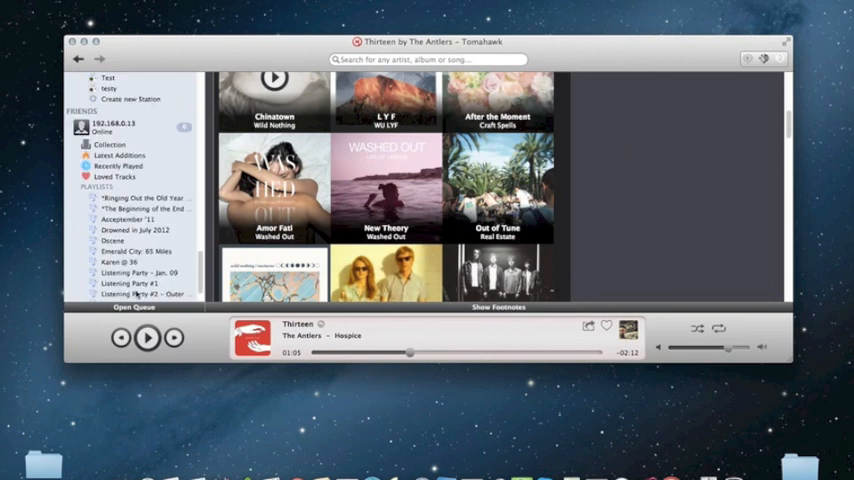
Step: Show the Services preferences listing Spotify, YouTube, SoundCloud, Last.fm and Grooveshark
left_click(118, 164)
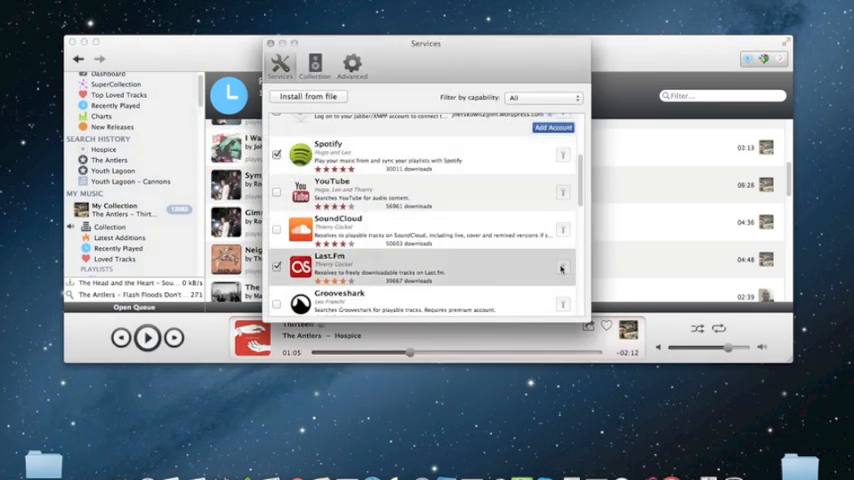
Step: Browse the dashboard, SuperCollection, Top Loved Tracks, Charts and New Releases views in turn
scroll("down", 3)
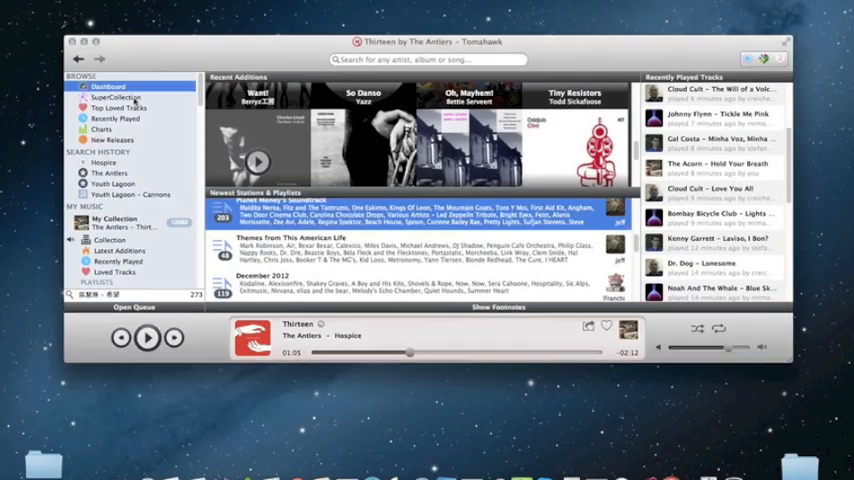
left_click(116, 96)
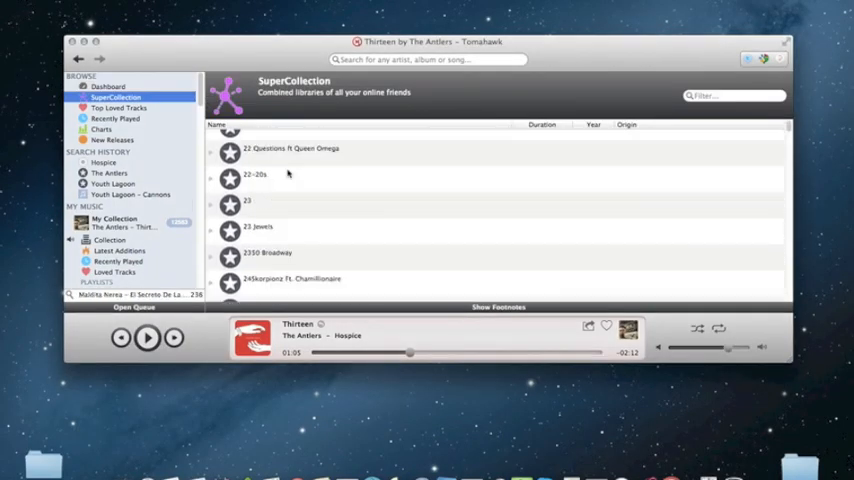
left_click(118, 108)
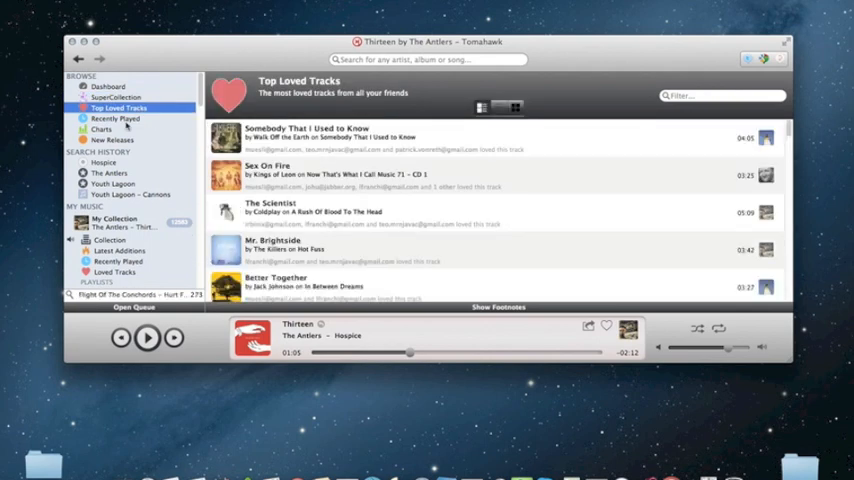
left_click(100, 128)
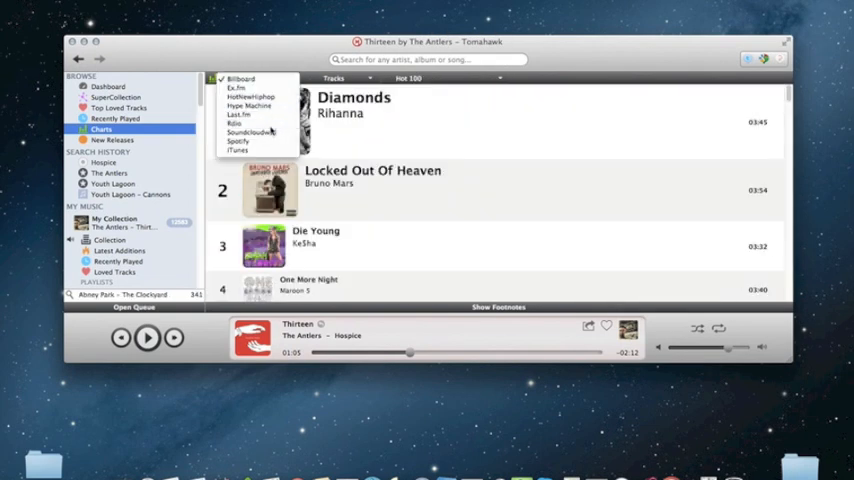
left_click(112, 140)
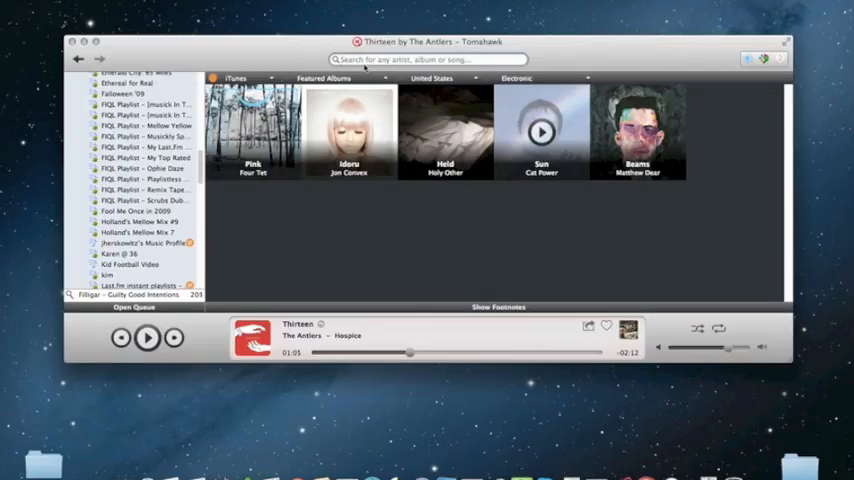
Step: Search for 'band of skulls wanderlust'
type("band of skulls wanderlust")
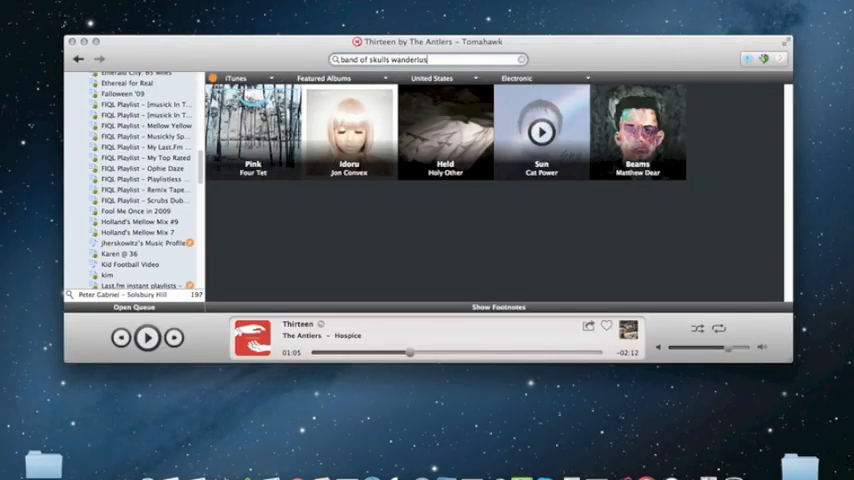